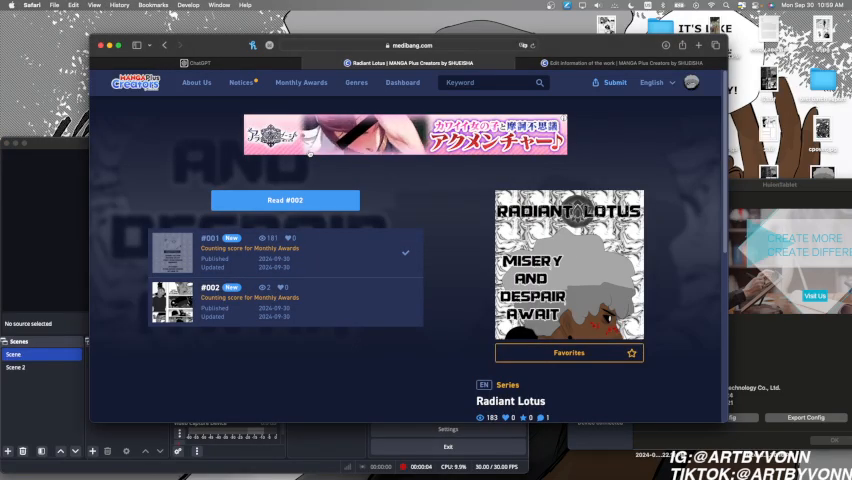
{"action": "mouse_move", "coordinate": [356, 200]}
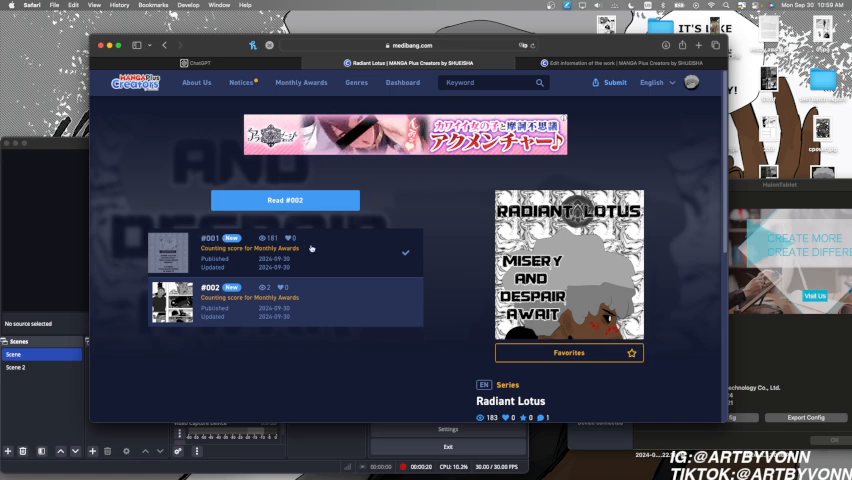
{"action": "mouse_move", "coordinate": [276, 258]}
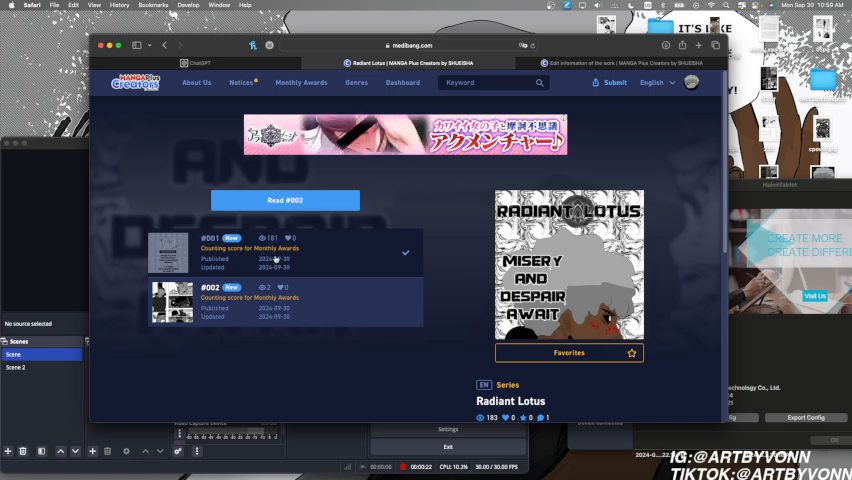
{"action": "mouse_move", "coordinate": [380, 250]}
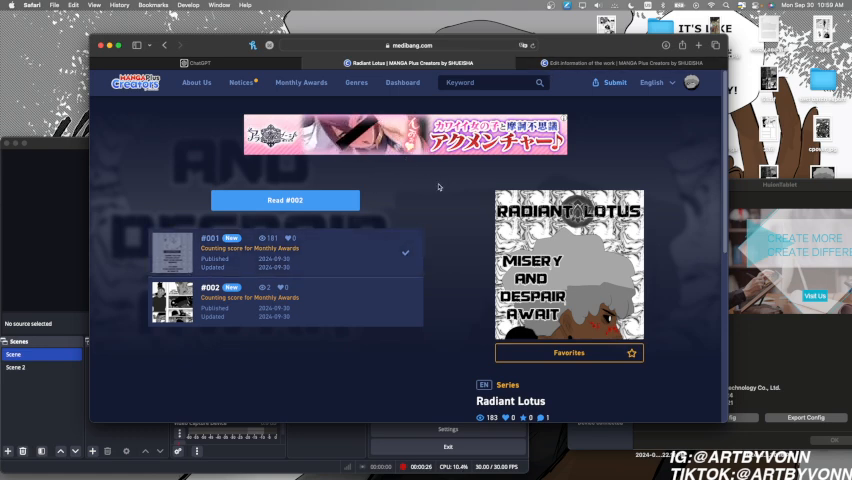
{"action": "mouse_move", "coordinate": [428, 266]}
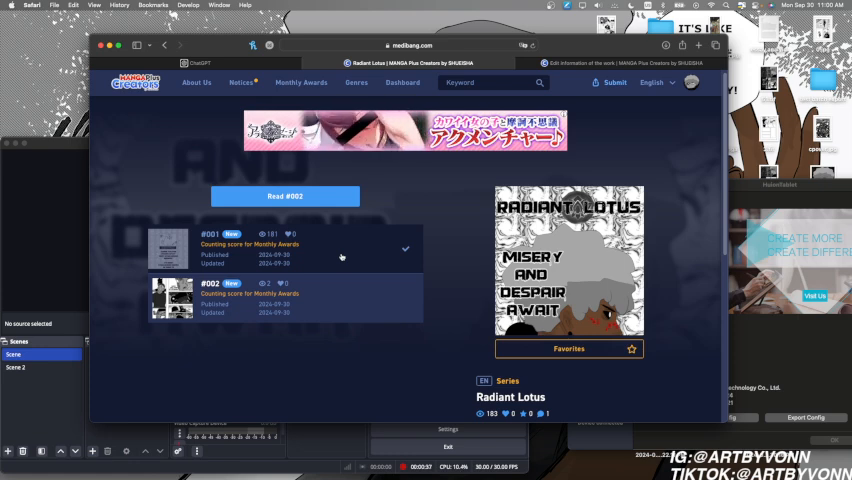
{"action": "mouse_move", "coordinate": [118, 148]}
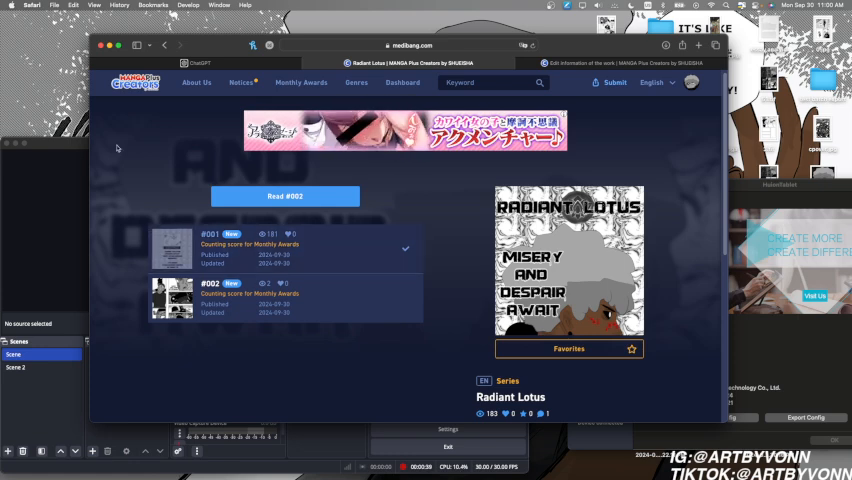
{"action": "mouse_move", "coordinate": [194, 120]}
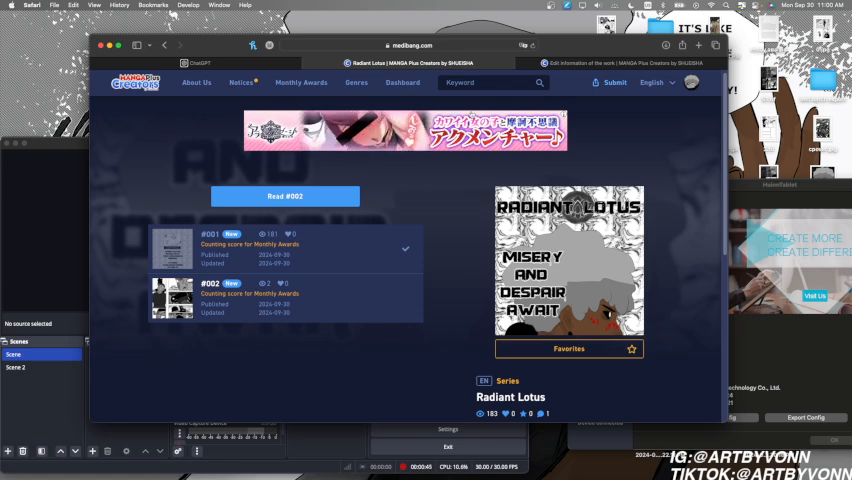
{"action": "mouse_move", "coordinate": [448, 170]}
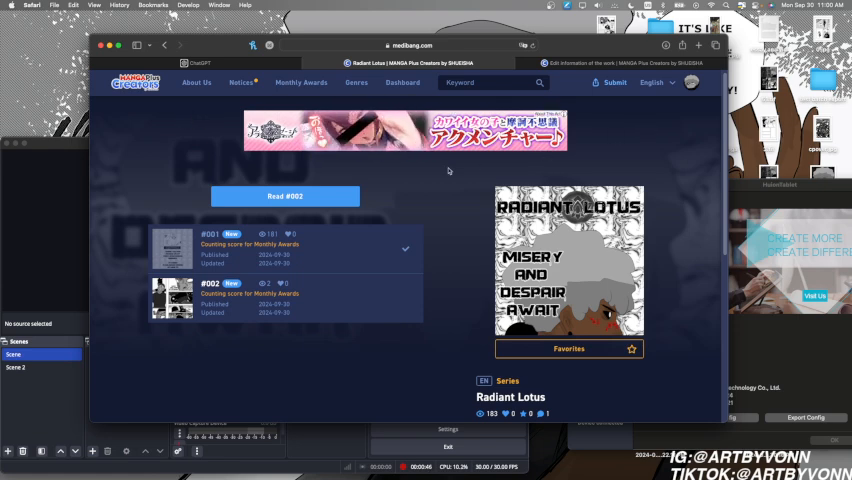